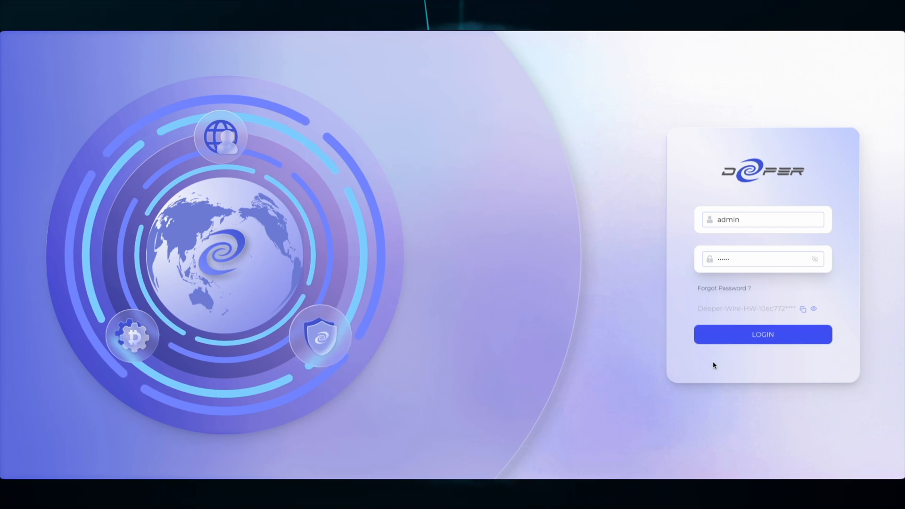
- Sign in with the prefilled admin credentials until 'Login success' appears
click(762, 334)
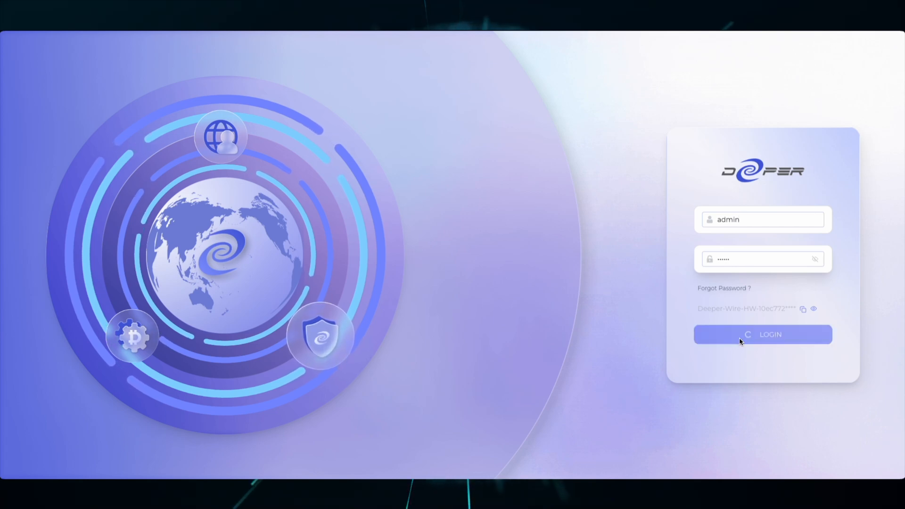
click(763, 333)
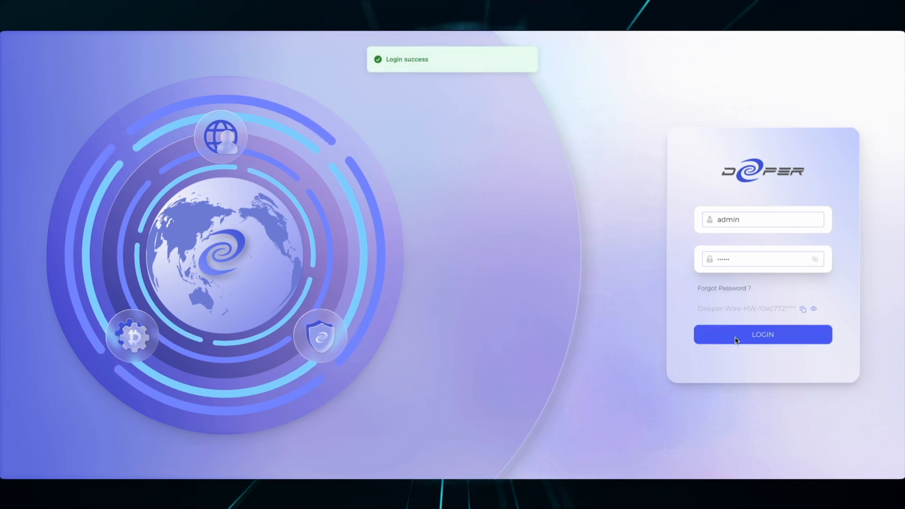
click(761, 333)
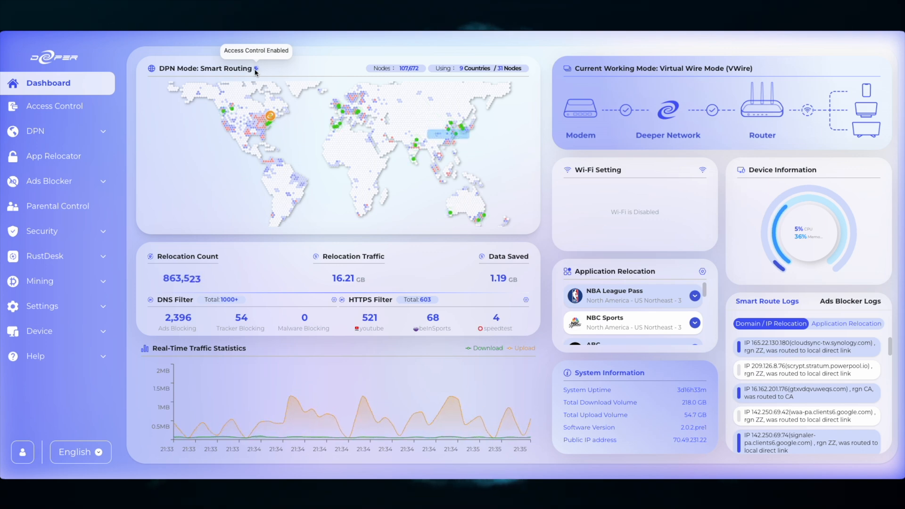
- Go to App Relocator from the sidebar to list streaming apps and their regions
click(54, 155)
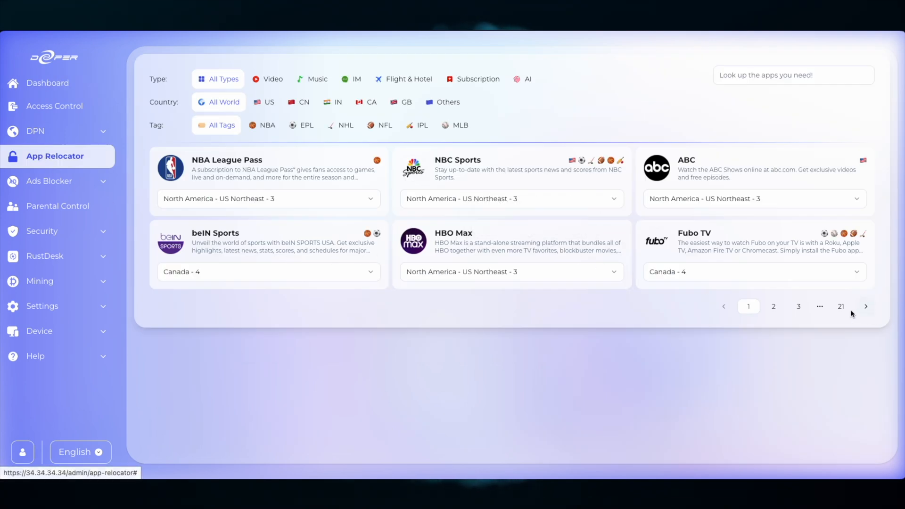
- Jump to page 21 of the app list showing Viber, Oculus, Sportsnet and Roblox
click(841, 306)
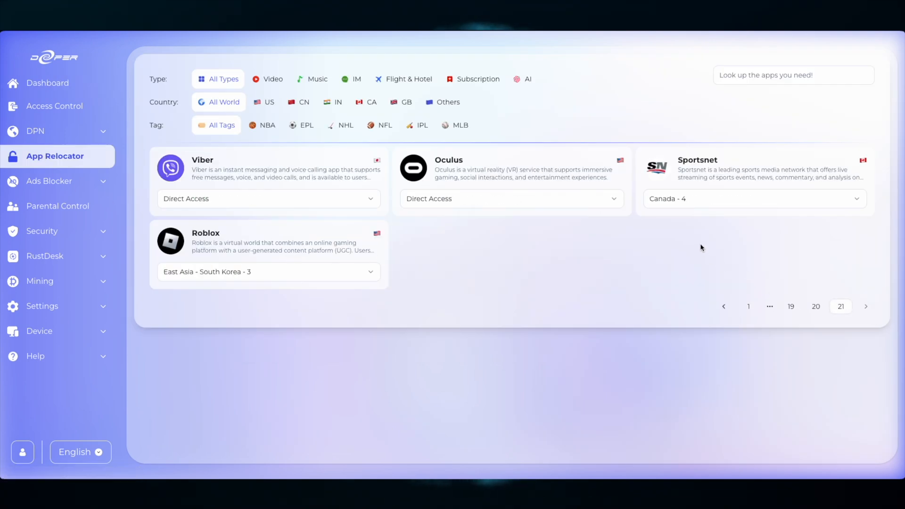
click(753, 199)
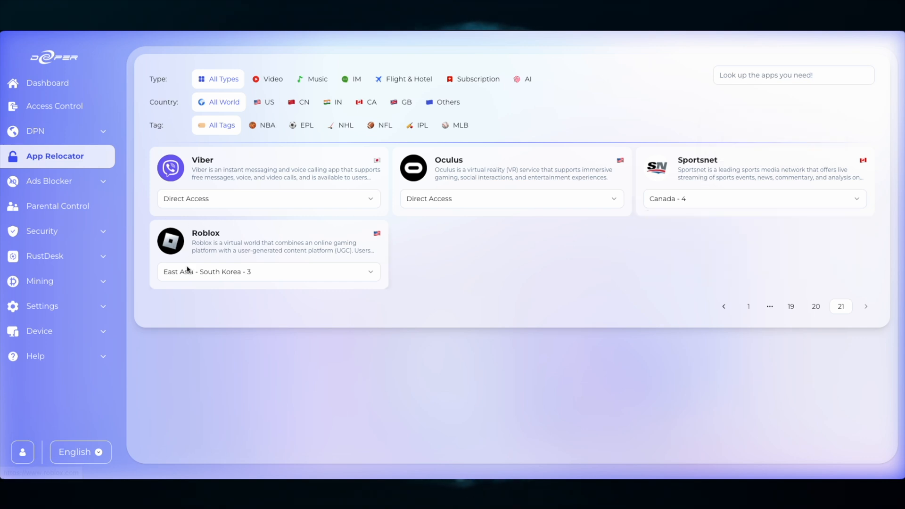
mouse_move(50, 235)
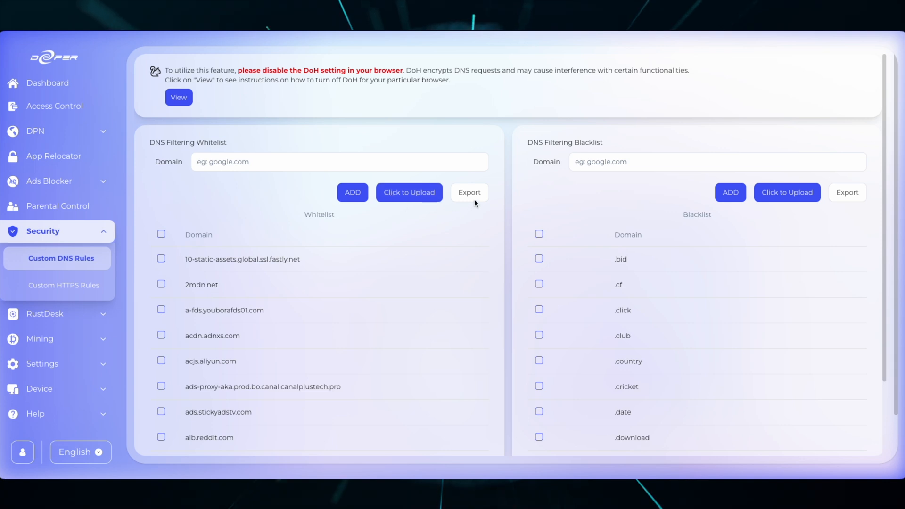
mouse_move(638, 191)
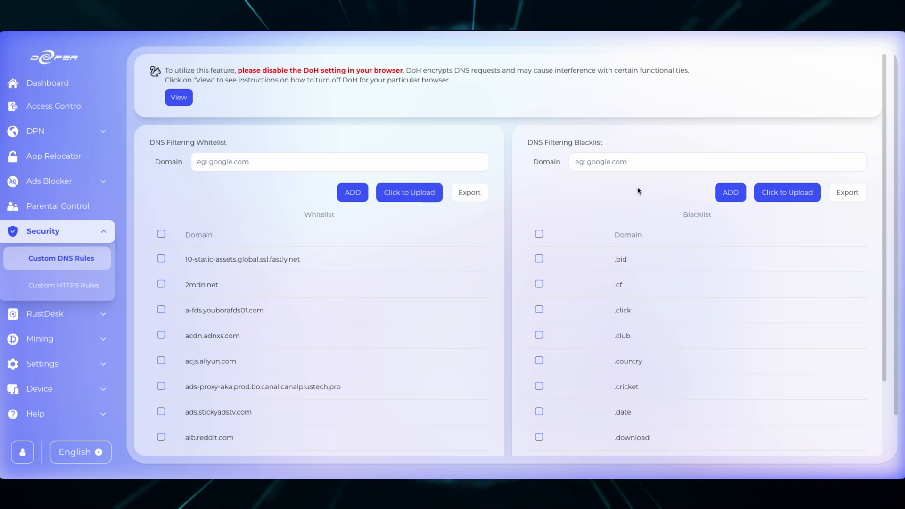
mouse_move(538, 199)
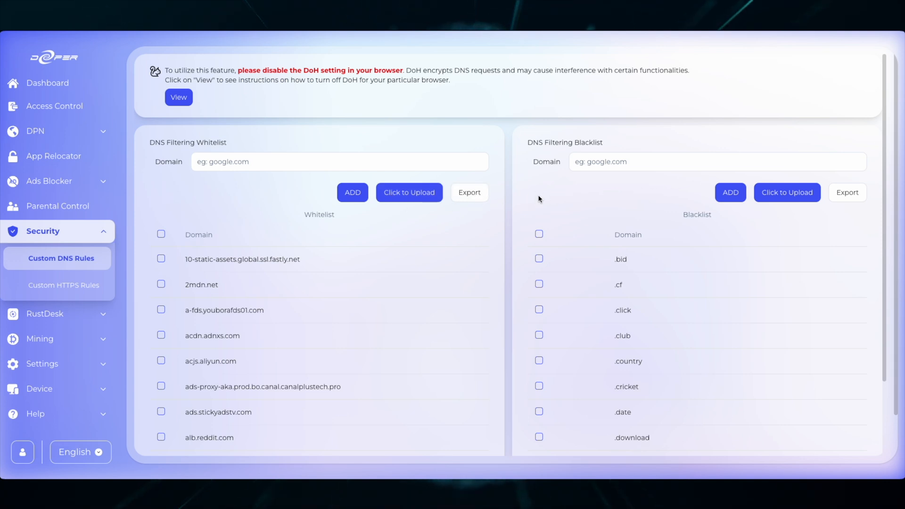
mouse_move(508, 199)
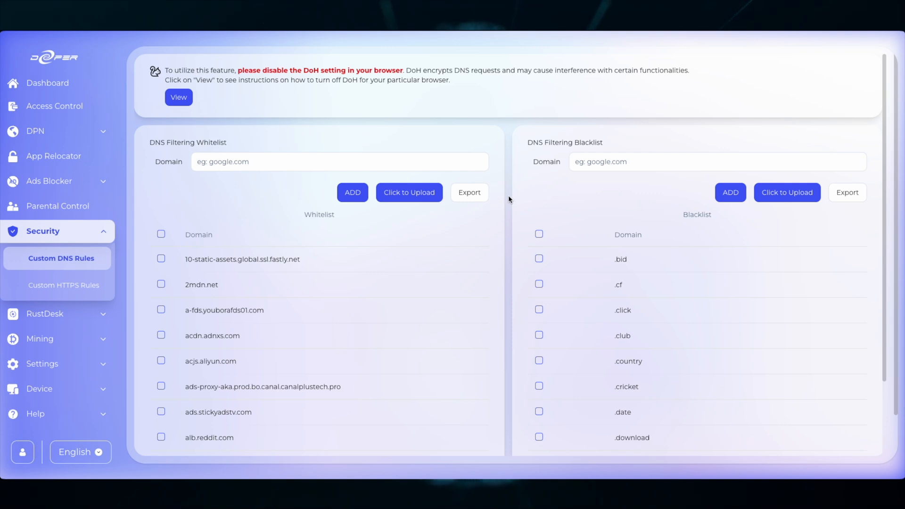
- Start clearing the DNS whitelist, then cancel so its rules stay intact
scroll(down, 3)
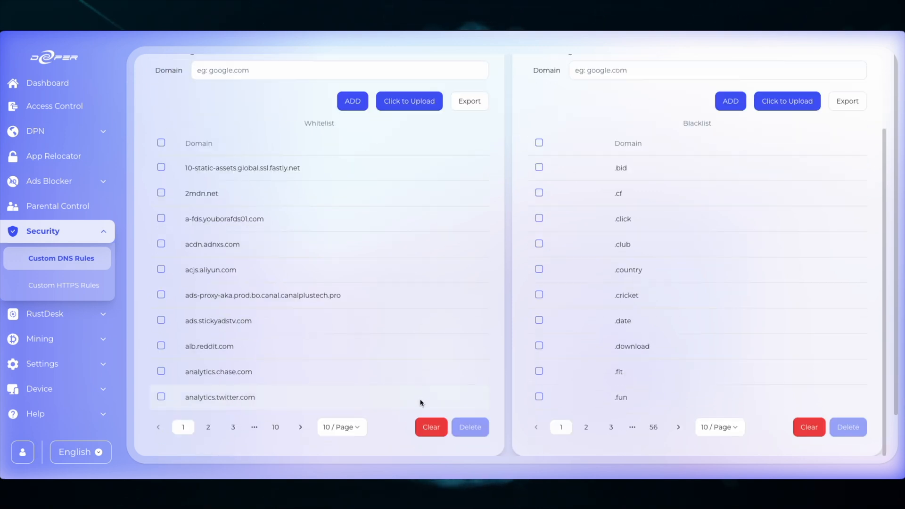
mouse_move(380, 434)
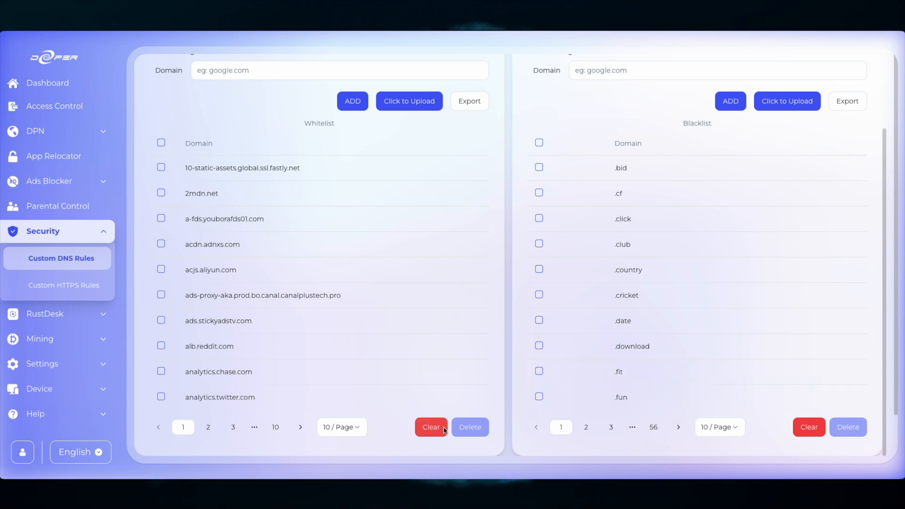
click(431, 427)
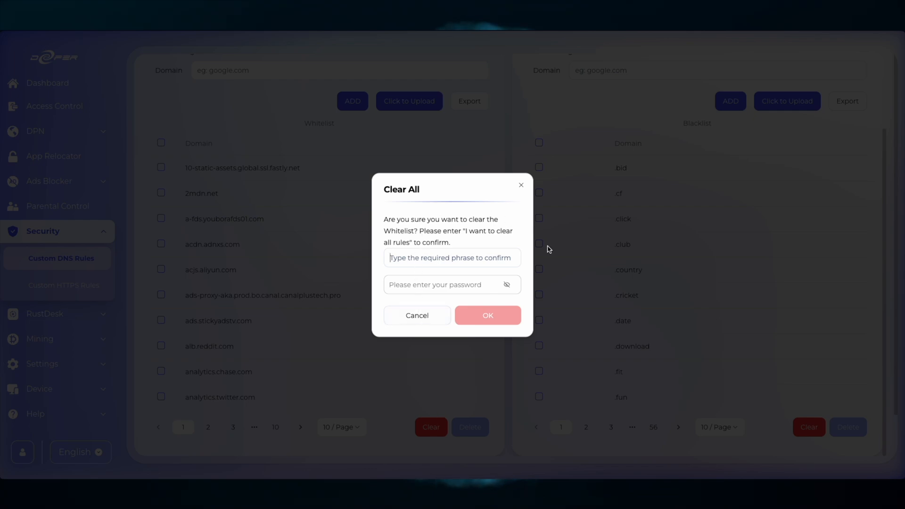
click(416, 314)
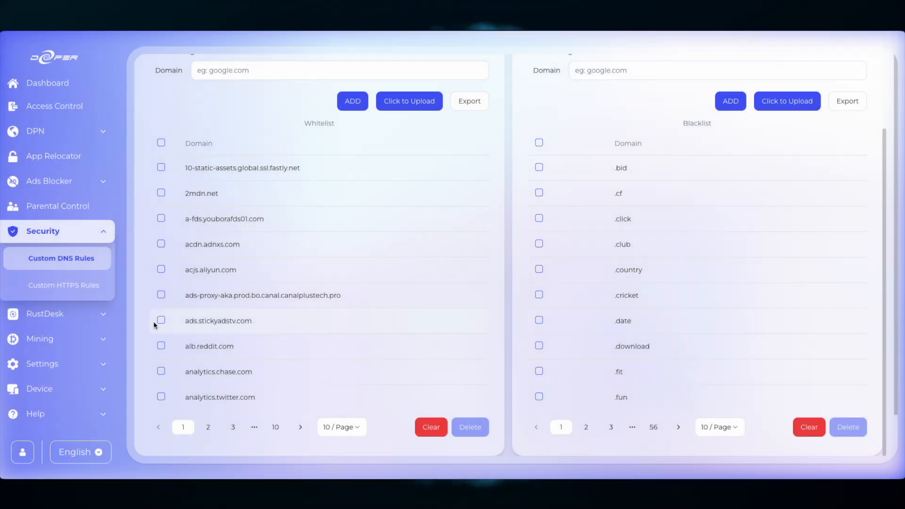
- Collapse Security and move to the Mining section of the console
click(42, 231)
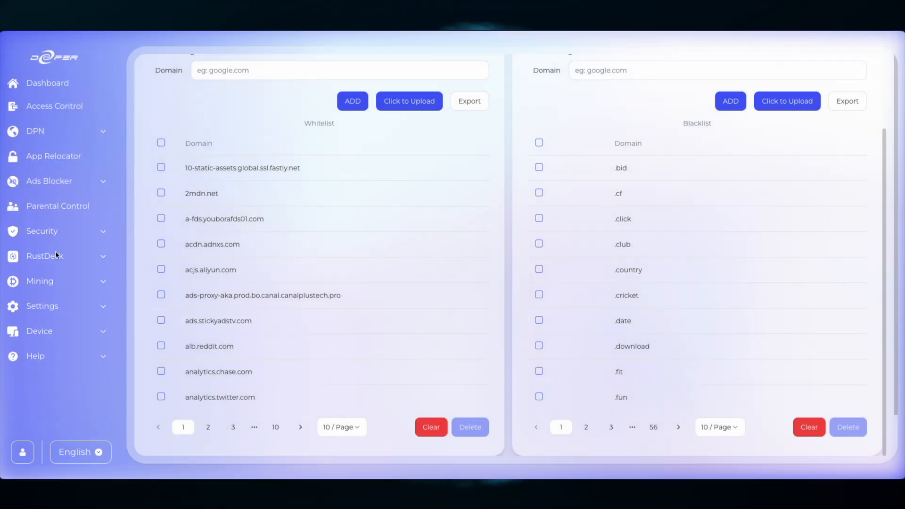
click(39, 281)
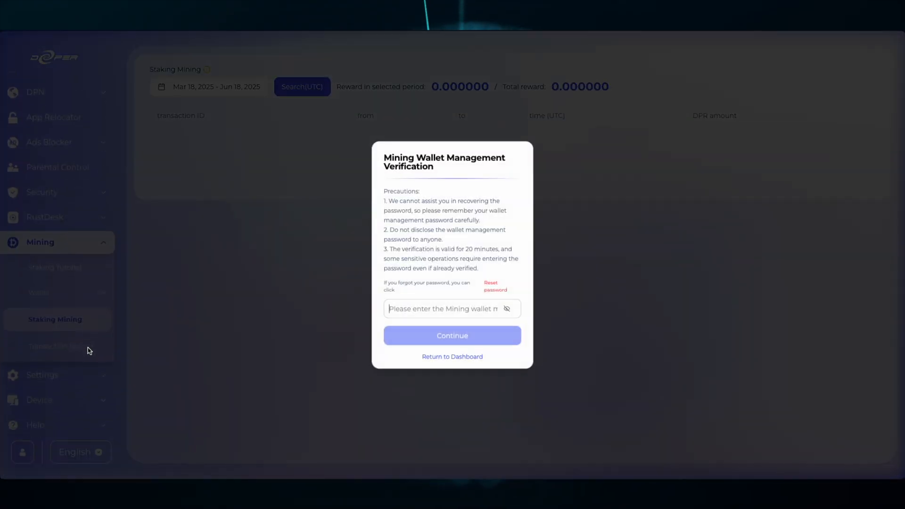
mouse_move(374, 330)
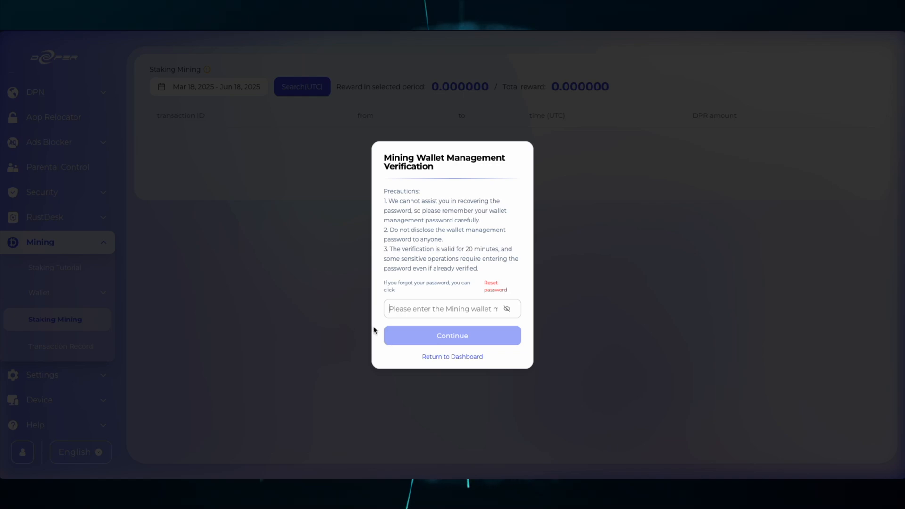
mouse_move(436, 361)
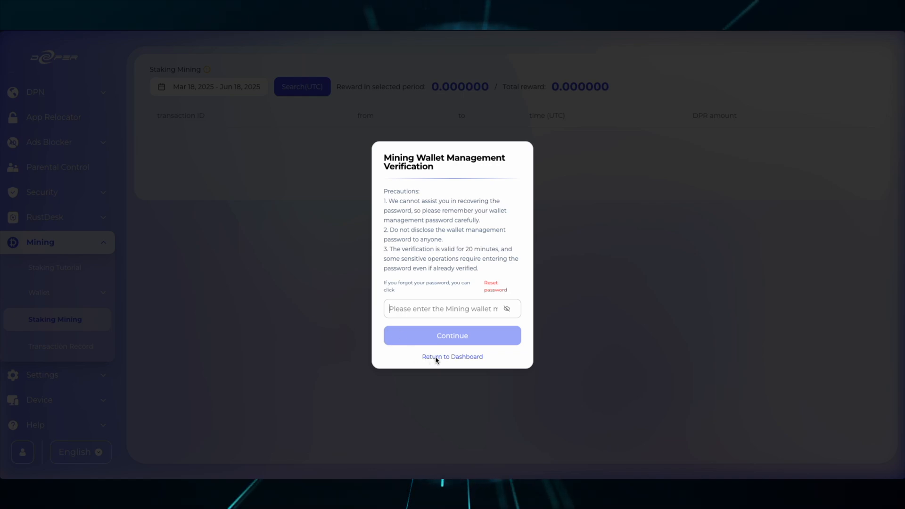
- Skip the wallet password verification via 'Return to Dashboard'
click(452, 357)
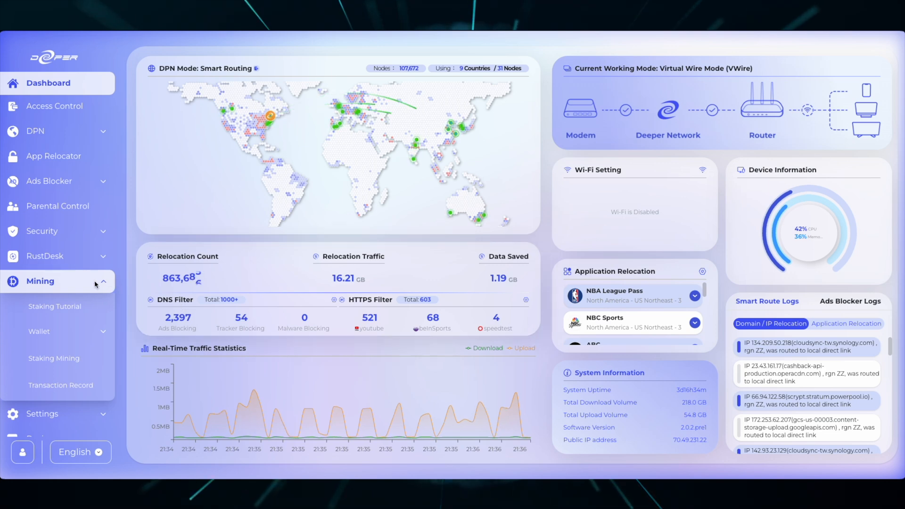
- Collapse Mining, expand Settings and reach the Reboot page with its schedule editor
click(40, 281)
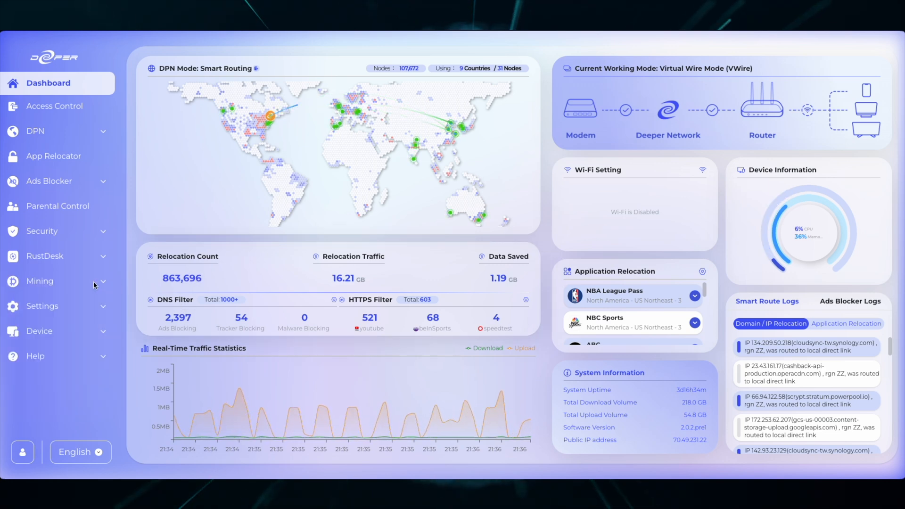
click(42, 306)
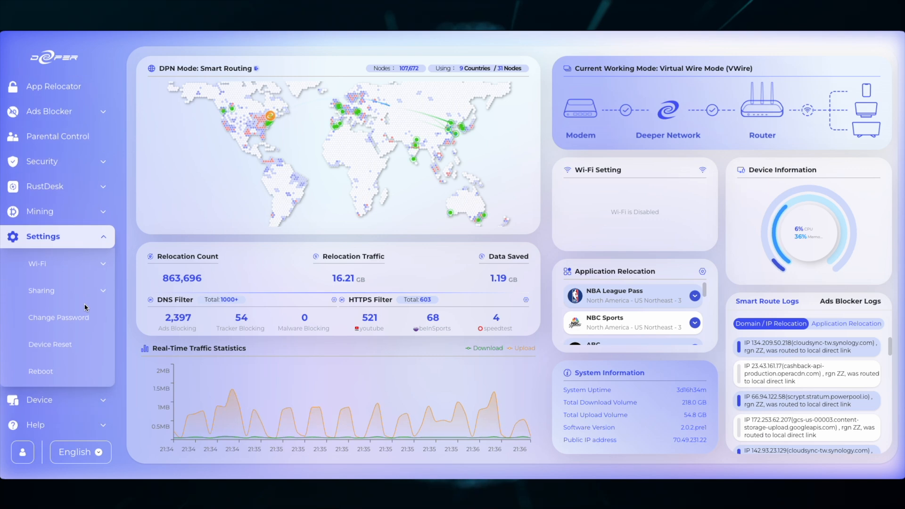
mouse_move(50, 344)
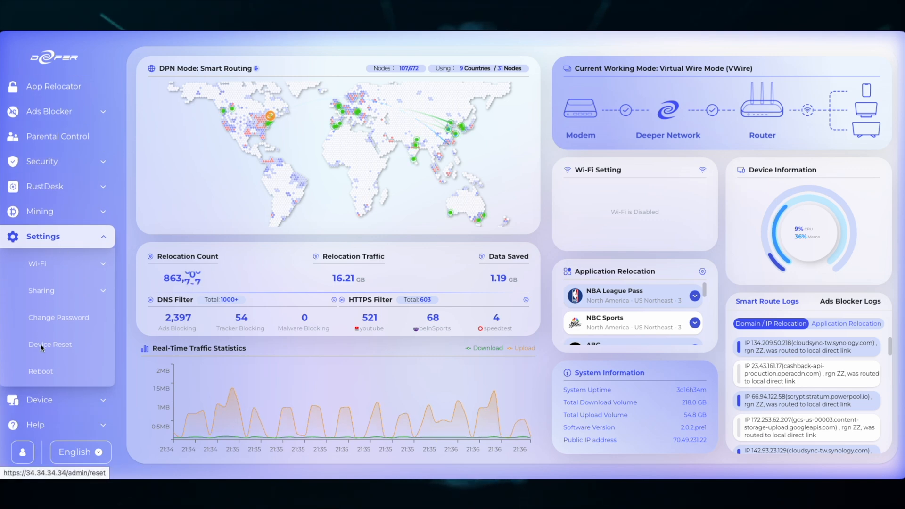
click(41, 371)
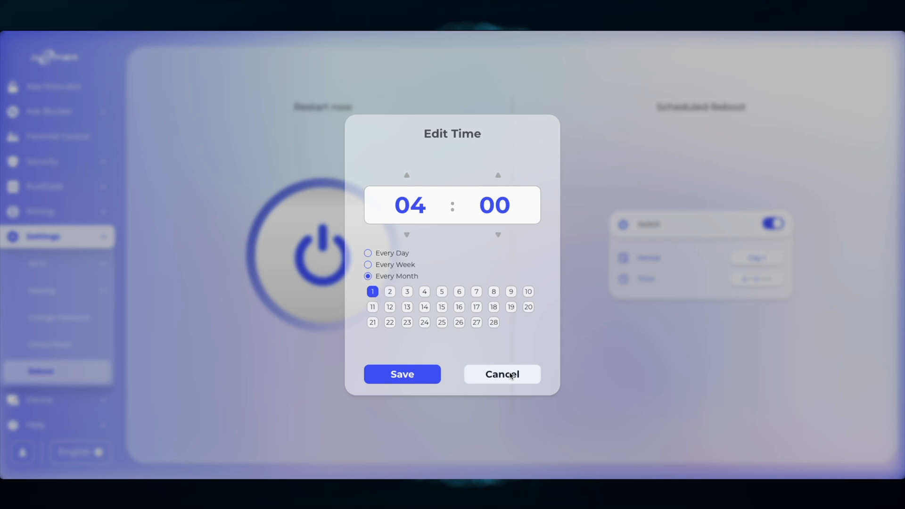
- Cancel the Edit Time dialog, keeping the day-1 04:00 reboot, and return to Dashboard
click(500, 374)
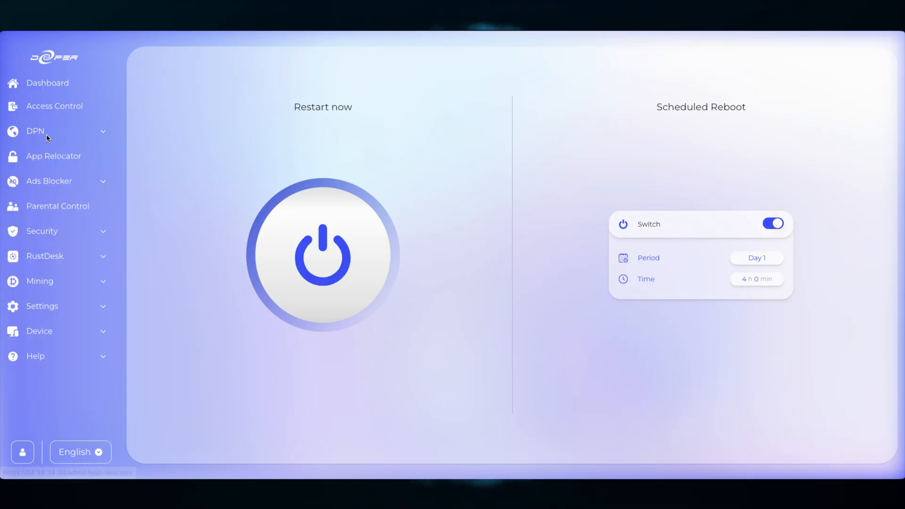
click(48, 83)
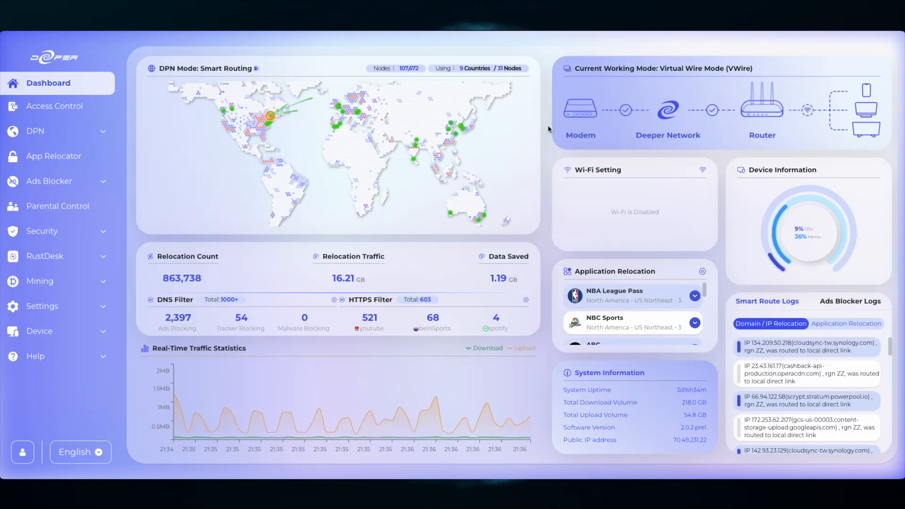